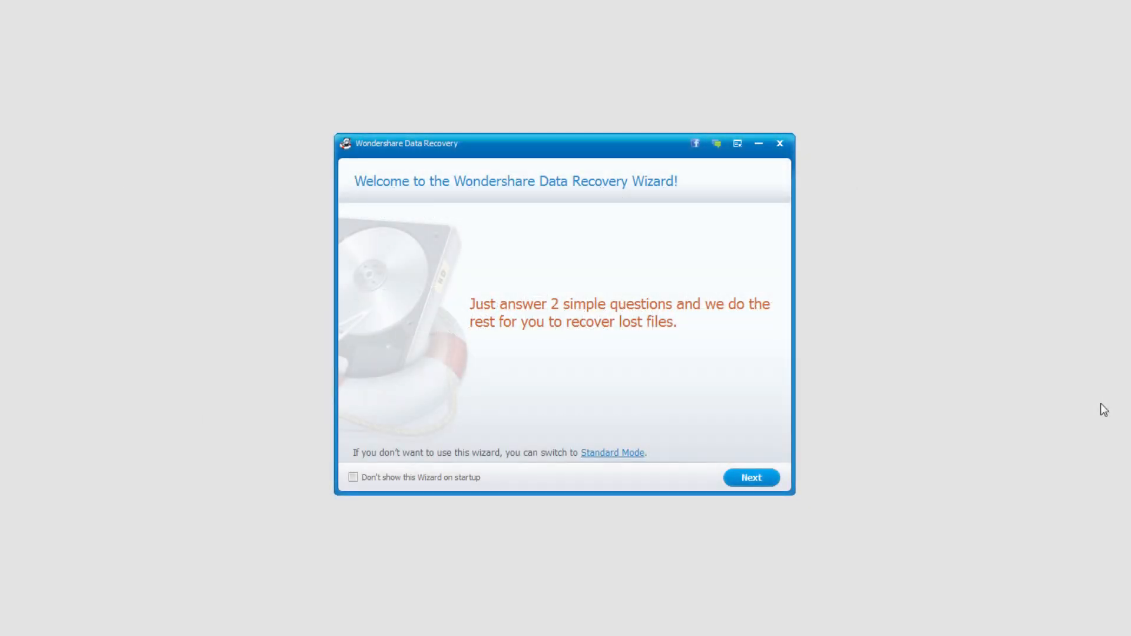
{"action": "mouse_move", "coordinate": [595, 281]}
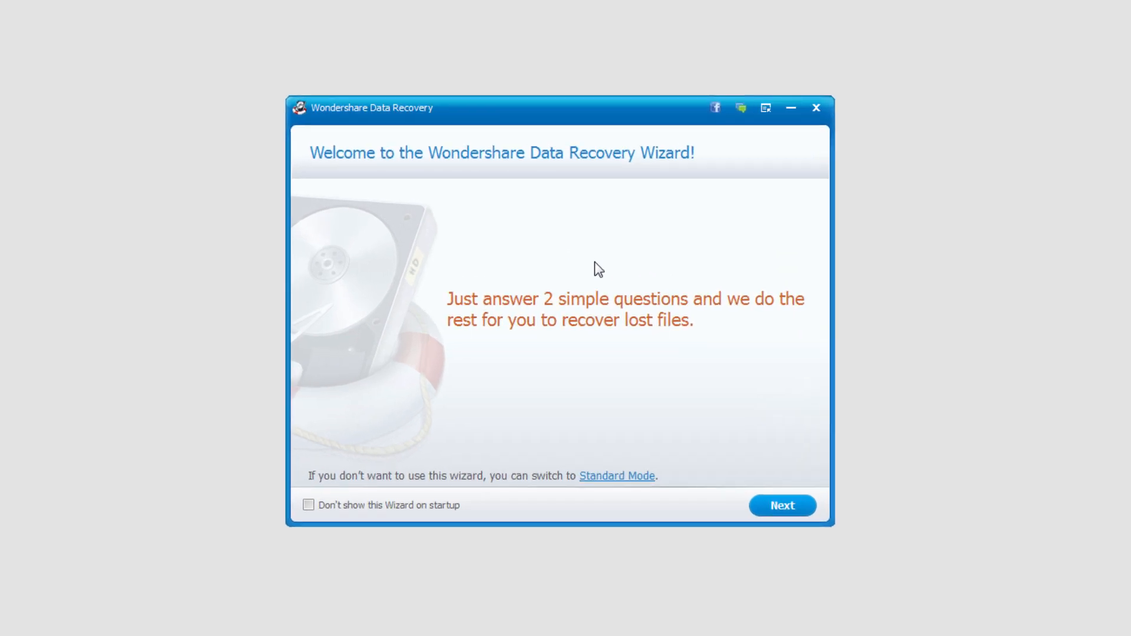
{"action": "mouse_move", "coordinate": [643, 581]}
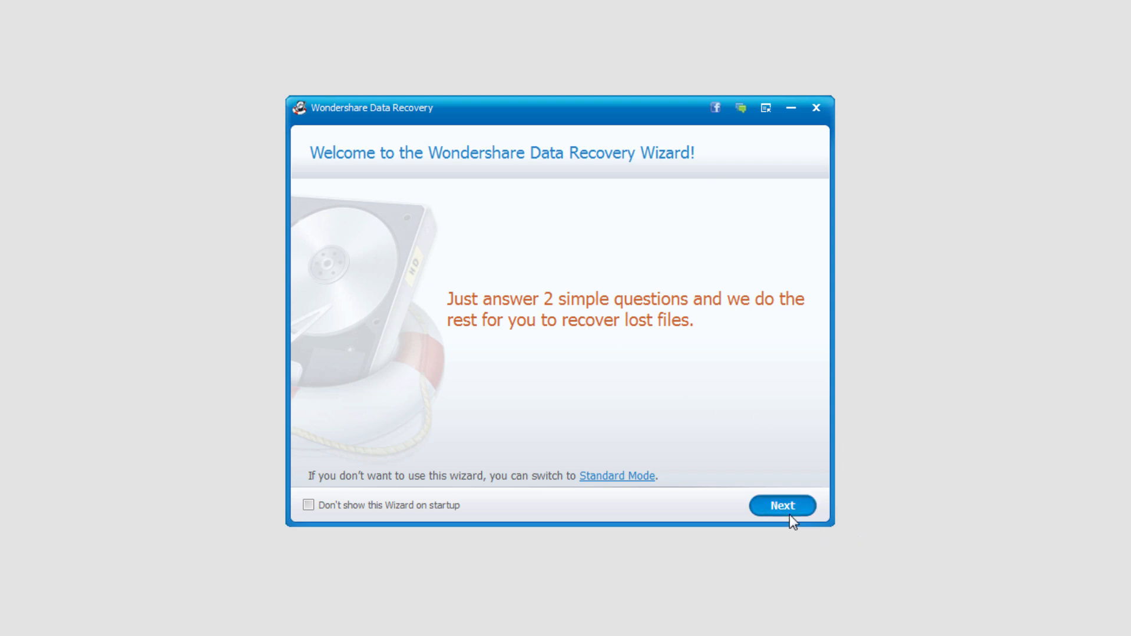
- Choose All File Types for recovery and External removable device as the loss location
{"action": "left_click", "coordinate": [781, 505]}
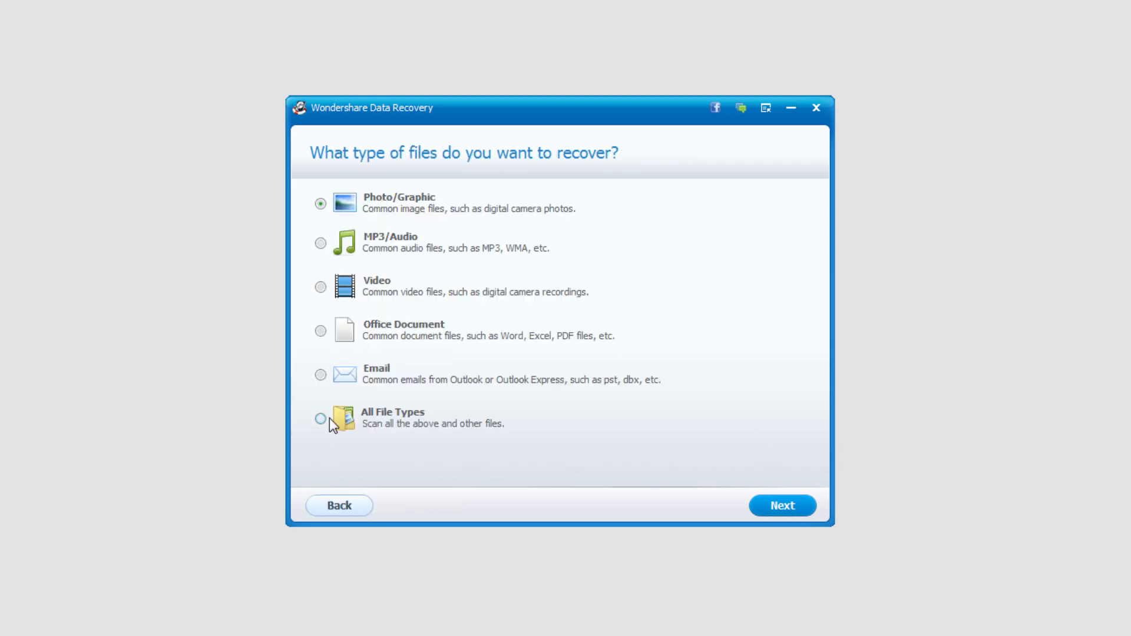
{"action": "mouse_move", "coordinate": [313, 389]}
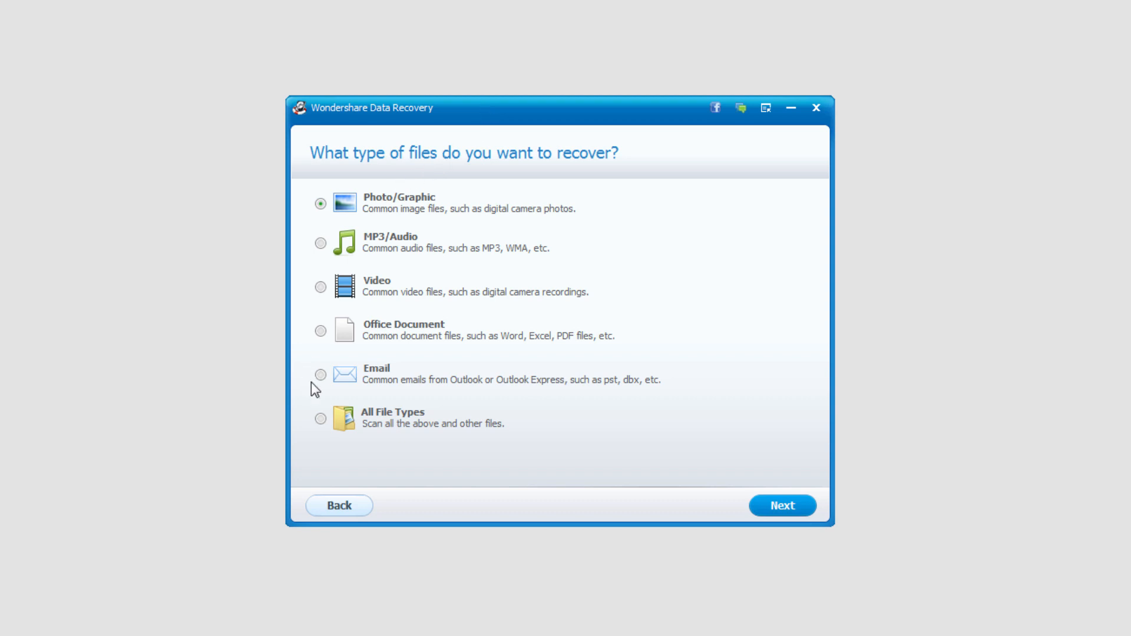
{"action": "left_click", "coordinate": [320, 418]}
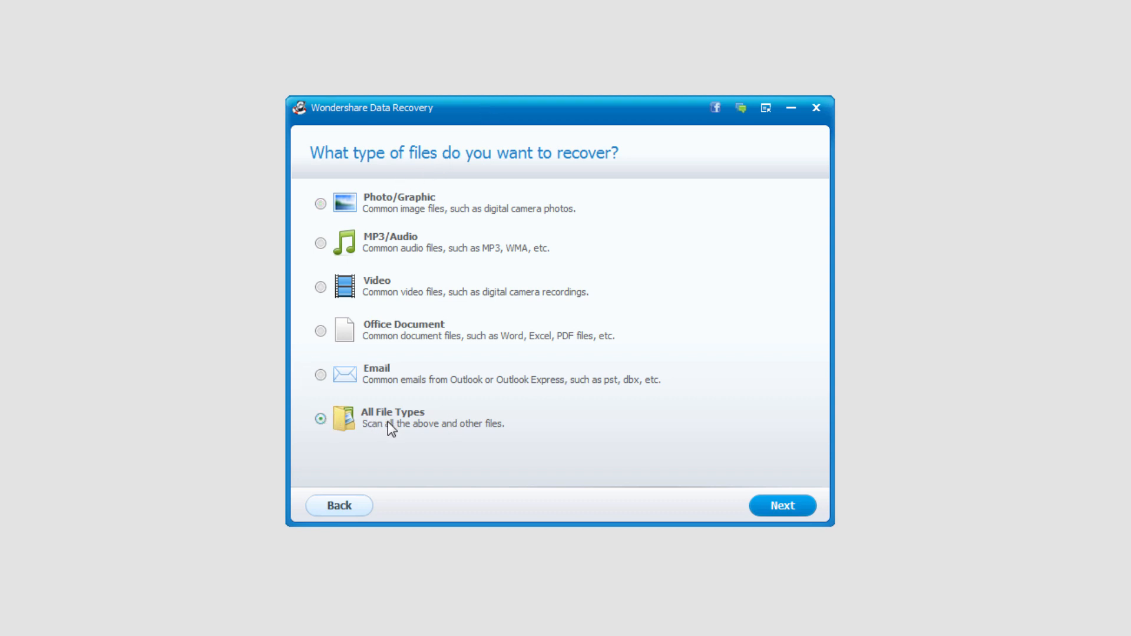
{"action": "mouse_move", "coordinate": [782, 506]}
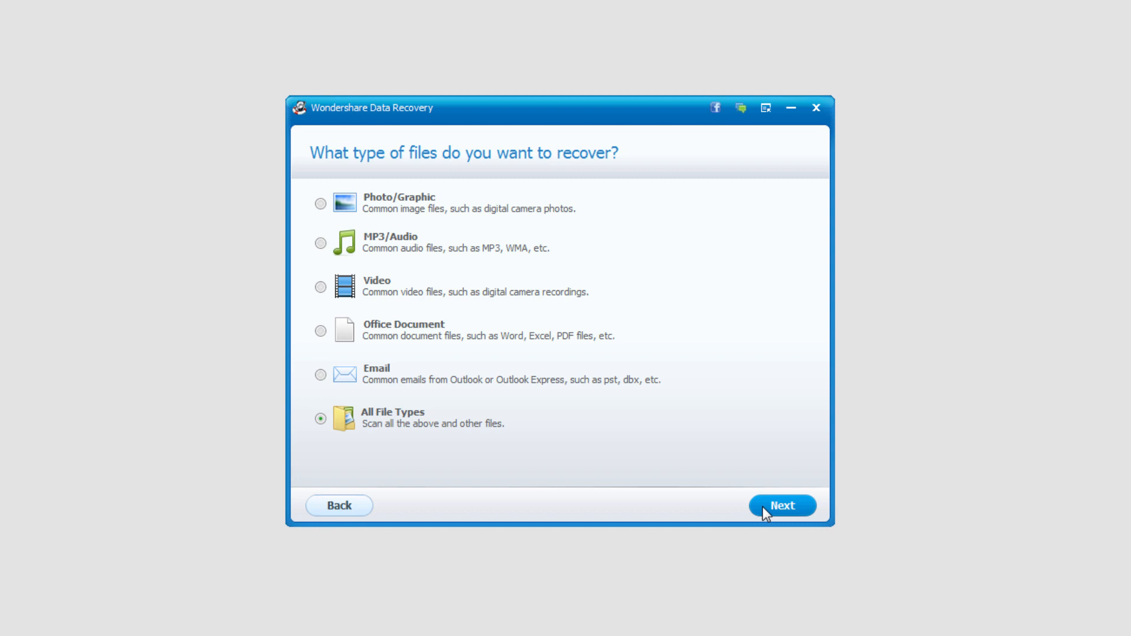
{"action": "left_click", "coordinate": [781, 505]}
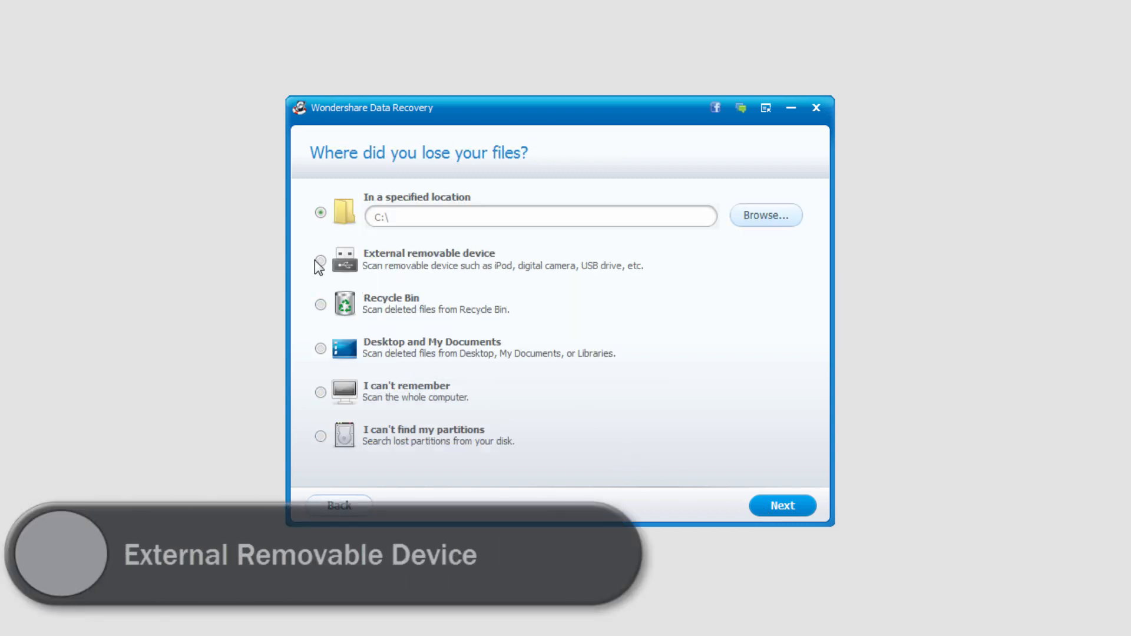
{"action": "left_click", "coordinate": [320, 260]}
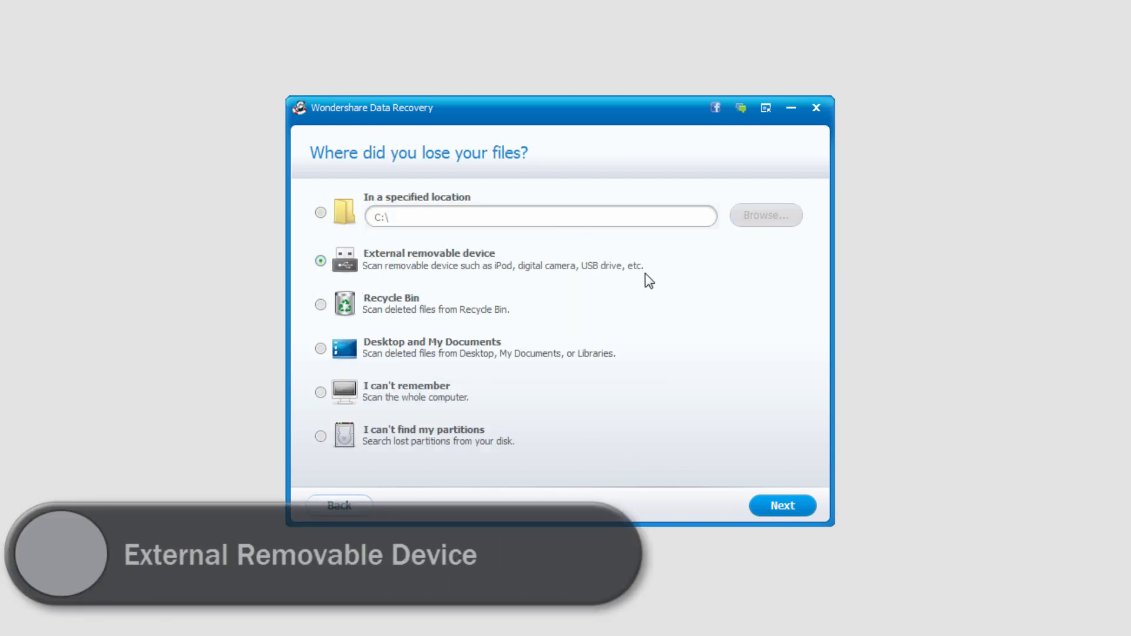
{"action": "mouse_move", "coordinate": [742, 377]}
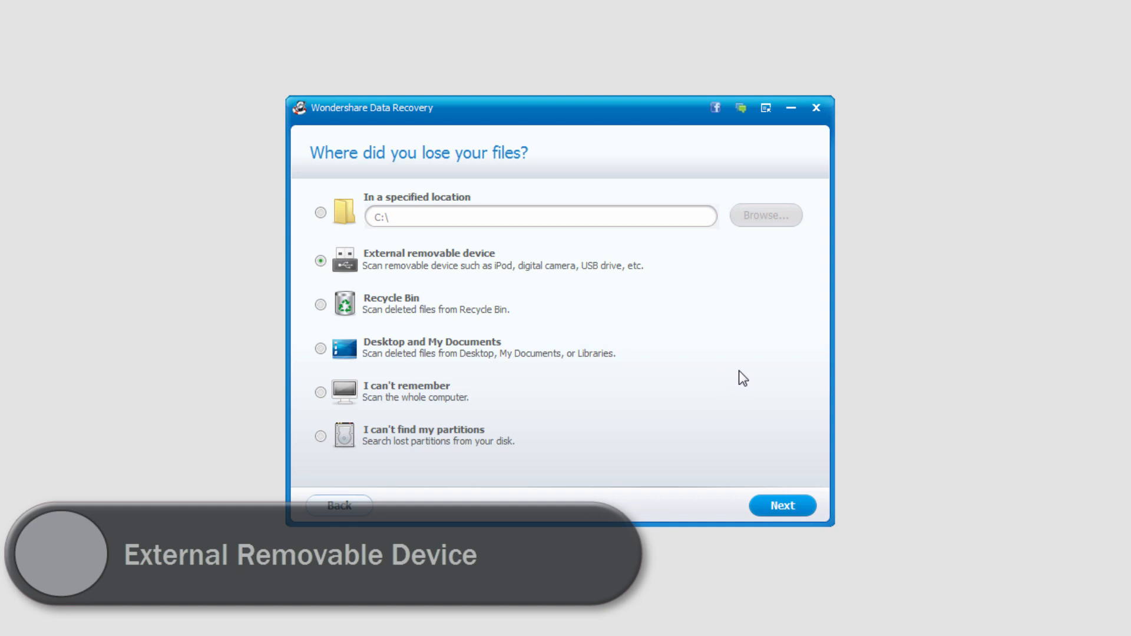
- Advance to the ready-to-search page with Enable Deep Scan unchecked
{"action": "left_click", "coordinate": [781, 505]}
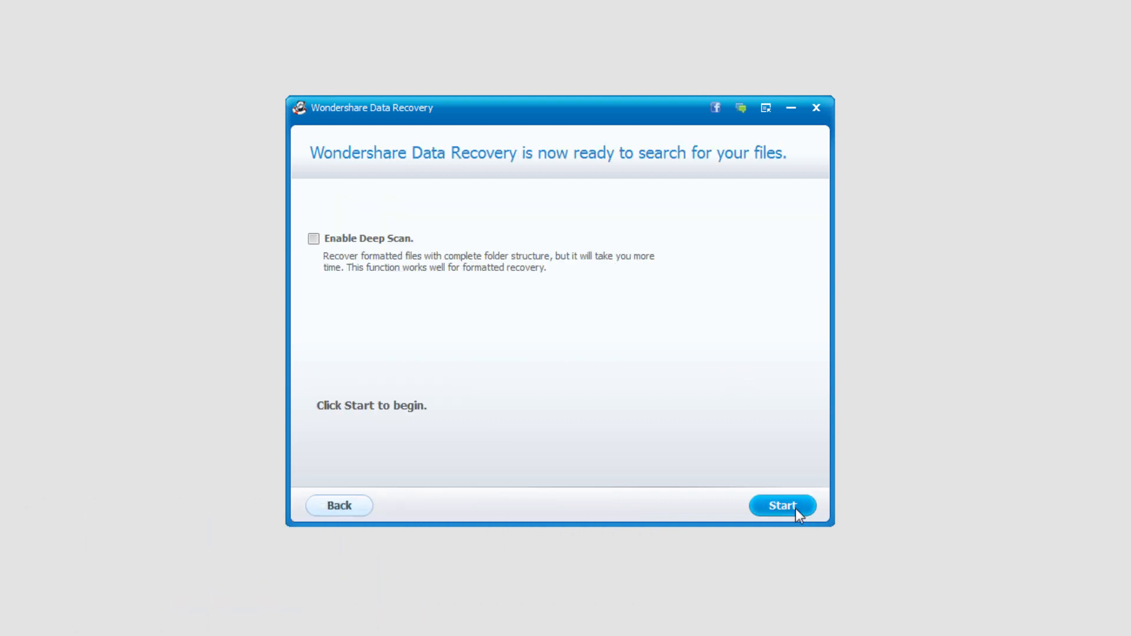
{"action": "mouse_move", "coordinate": [431, 206]}
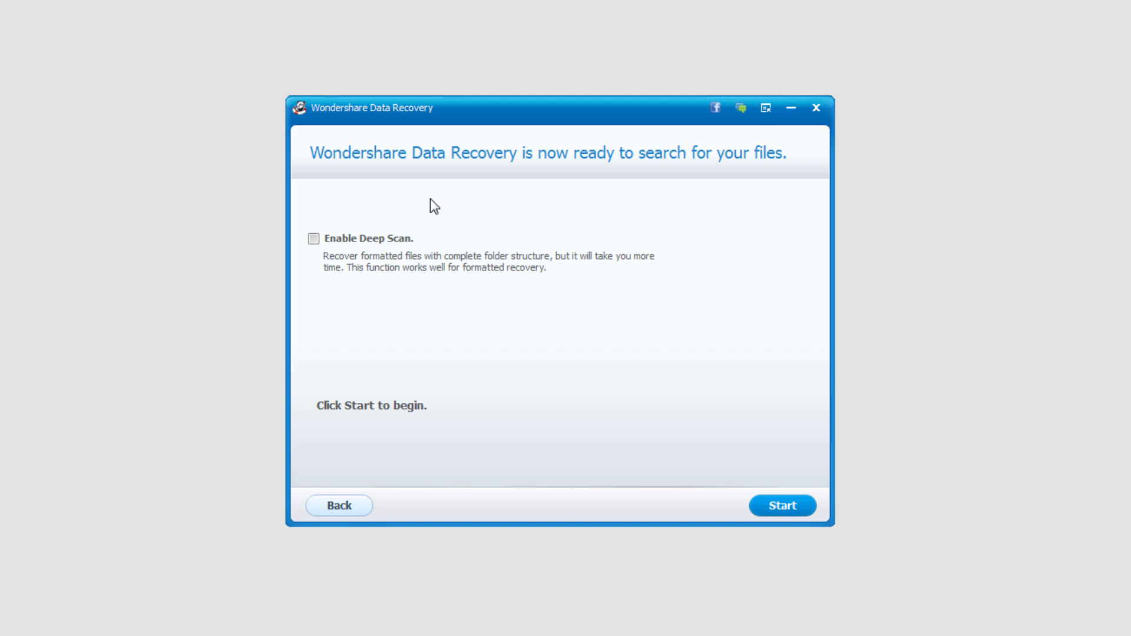
{"action": "mouse_move", "coordinate": [782, 505]}
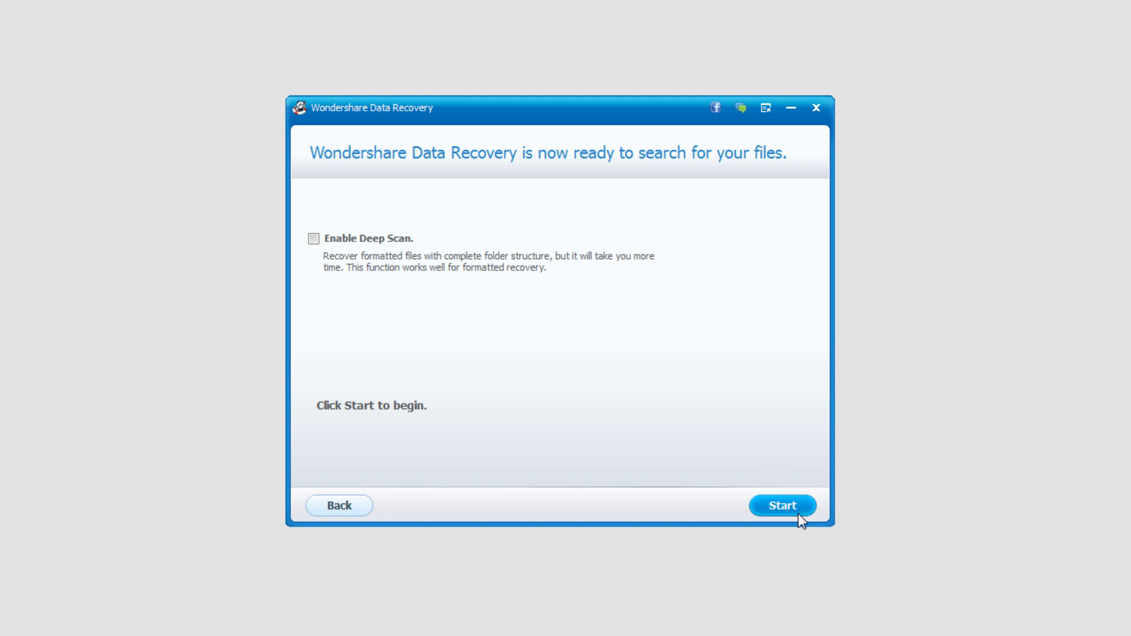
- Scan the removable device and recover all 13 found files (146.91 KB) onto drive F
{"action": "left_click", "coordinate": [782, 504]}
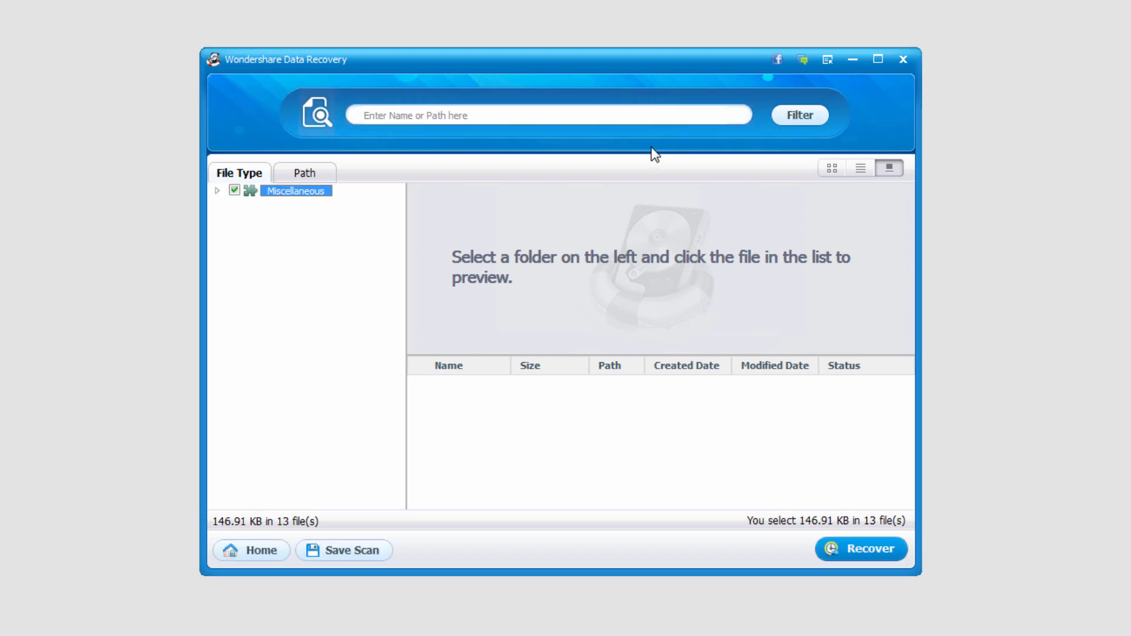
{"action": "mouse_move", "coordinate": [244, 202]}
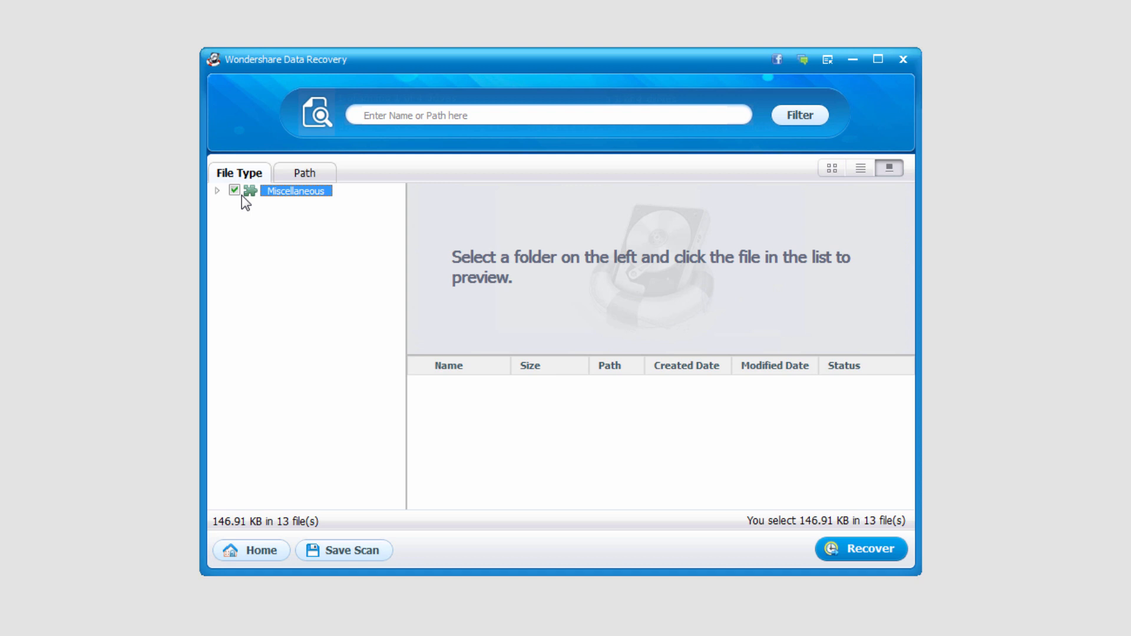
{"action": "left_click", "coordinate": [218, 190]}
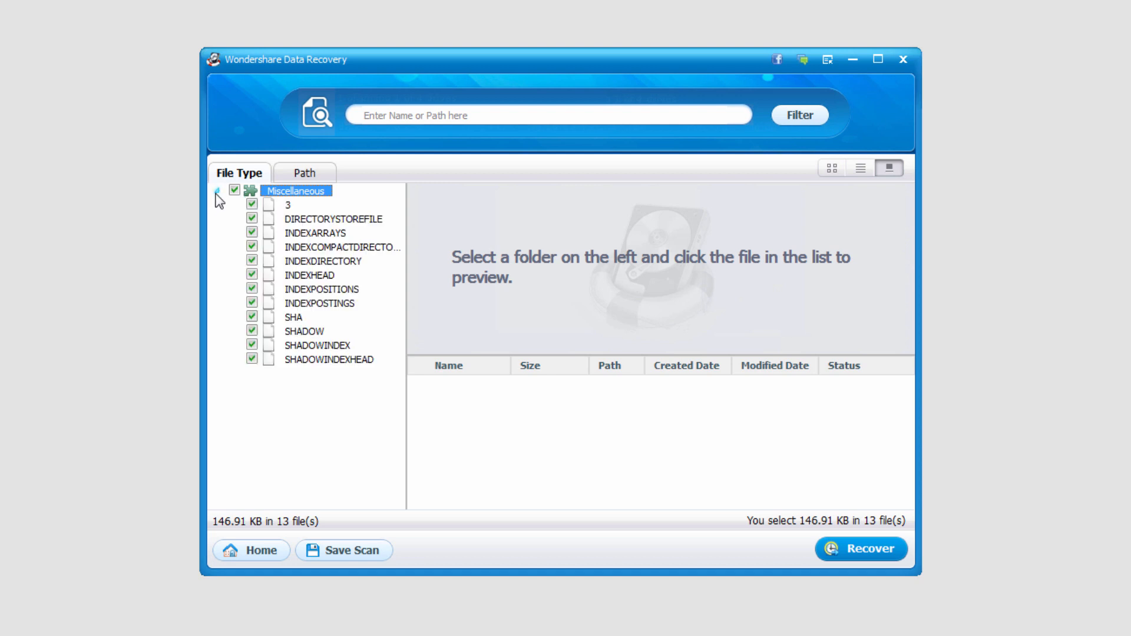
{"action": "mouse_move", "coordinate": [369, 308]}
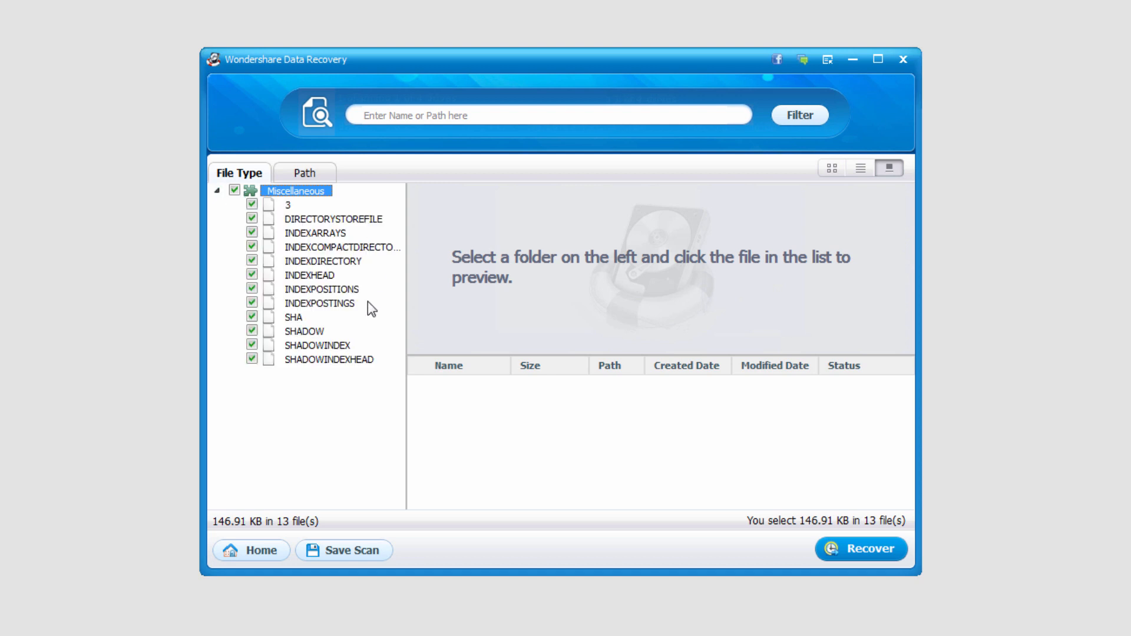
{"action": "mouse_move", "coordinate": [268, 262]}
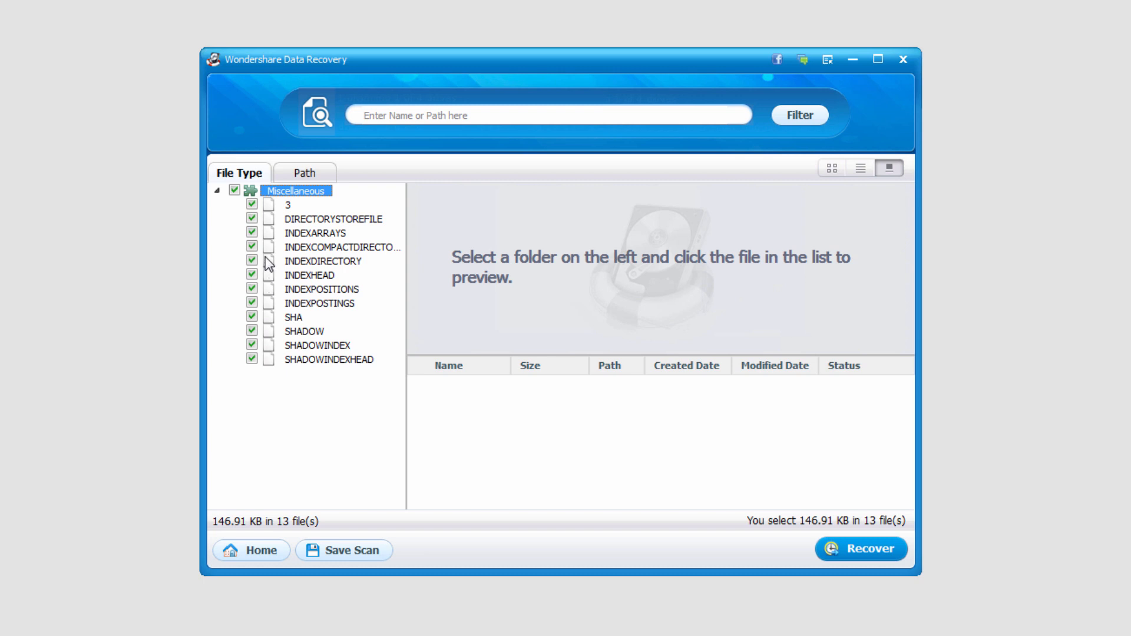
{"action": "mouse_move", "coordinate": [420, 236]}
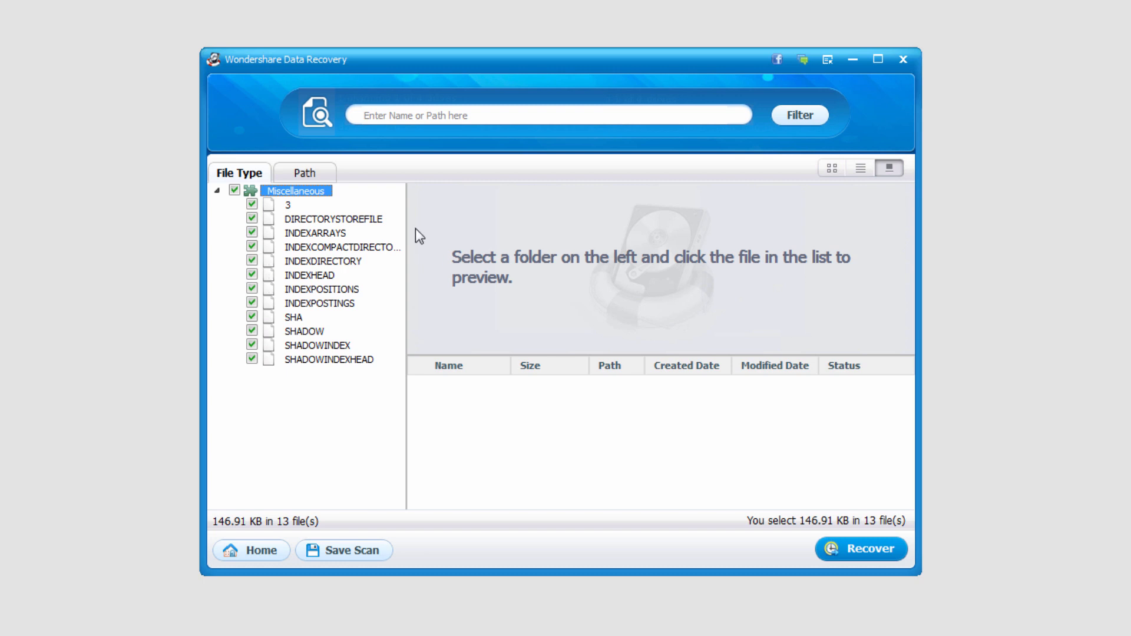
{"action": "mouse_move", "coordinate": [443, 314]}
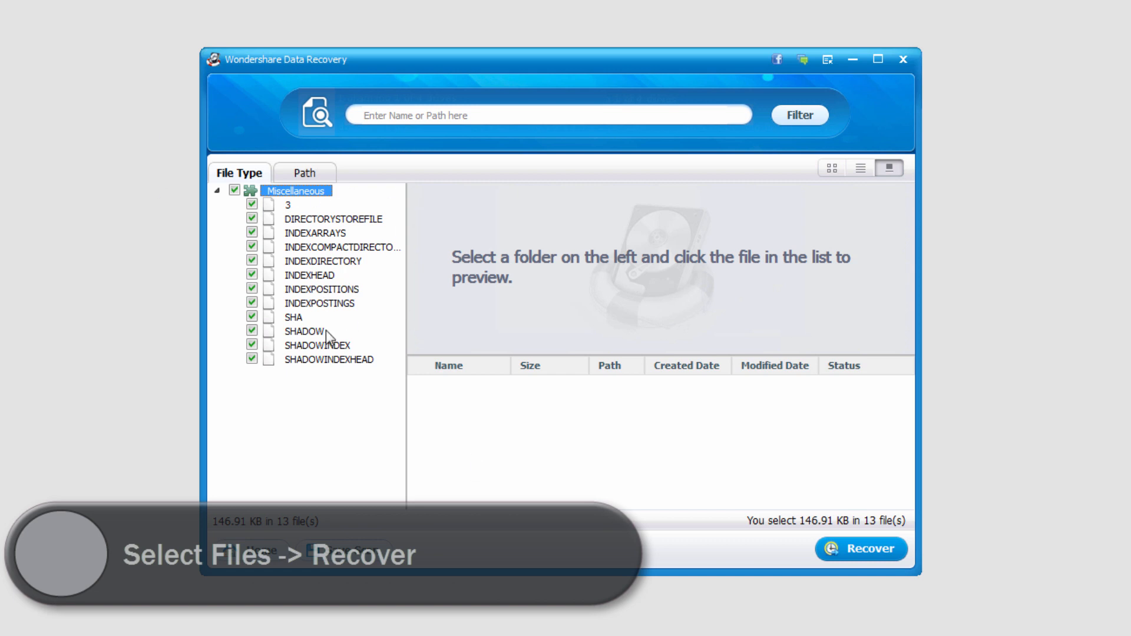
{"action": "mouse_move", "coordinate": [861, 549]}
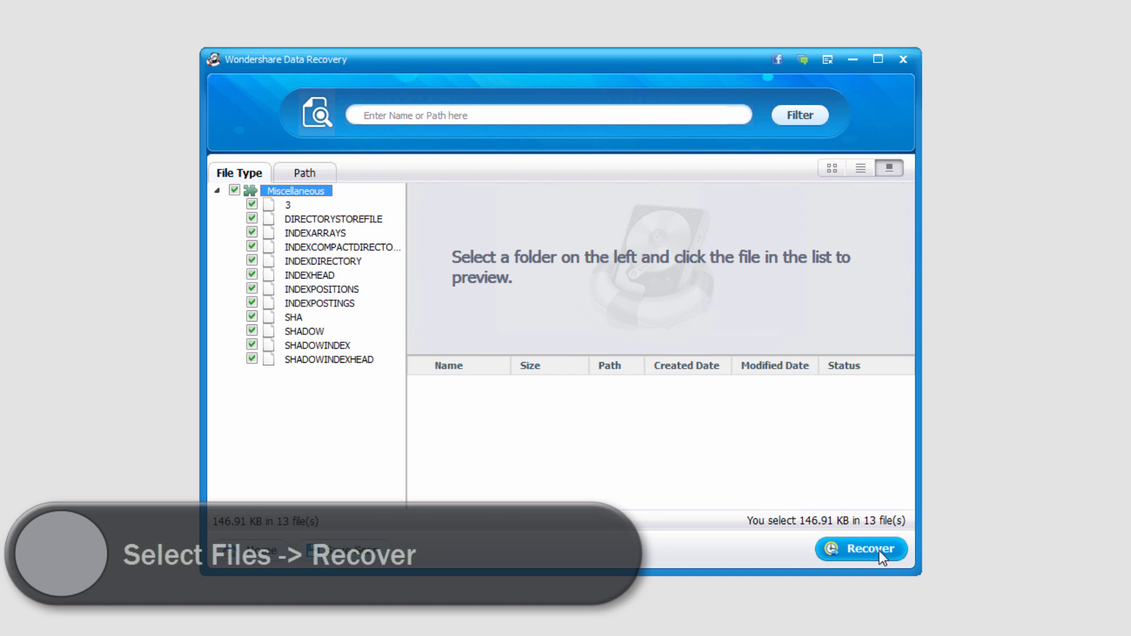
{"action": "left_click", "coordinate": [860, 549]}
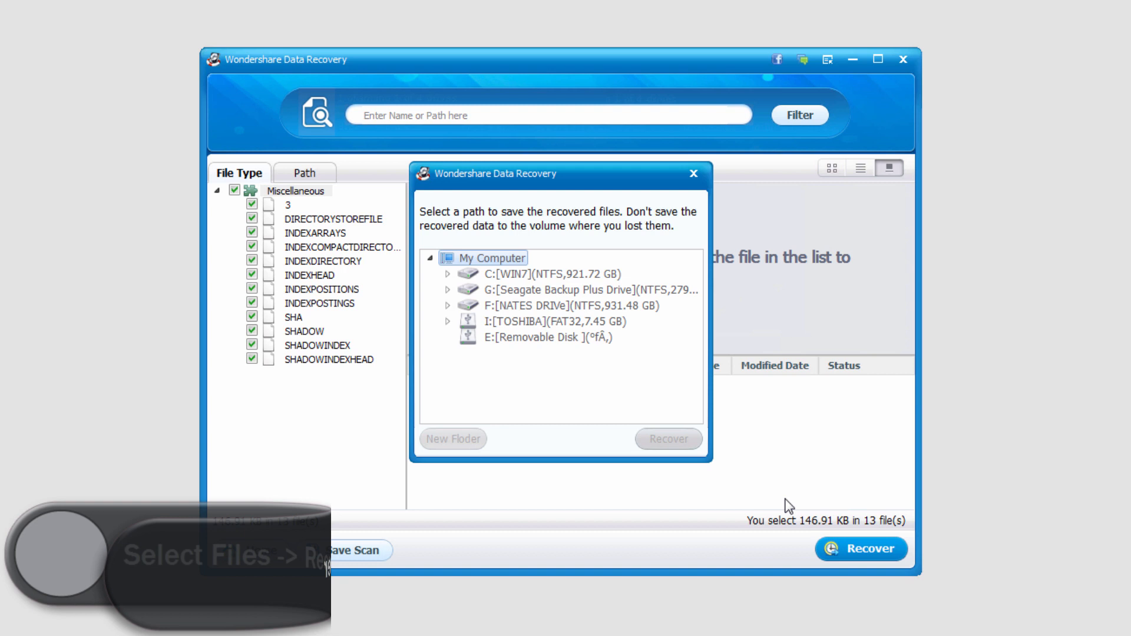
{"action": "left_click", "coordinate": [555, 305]}
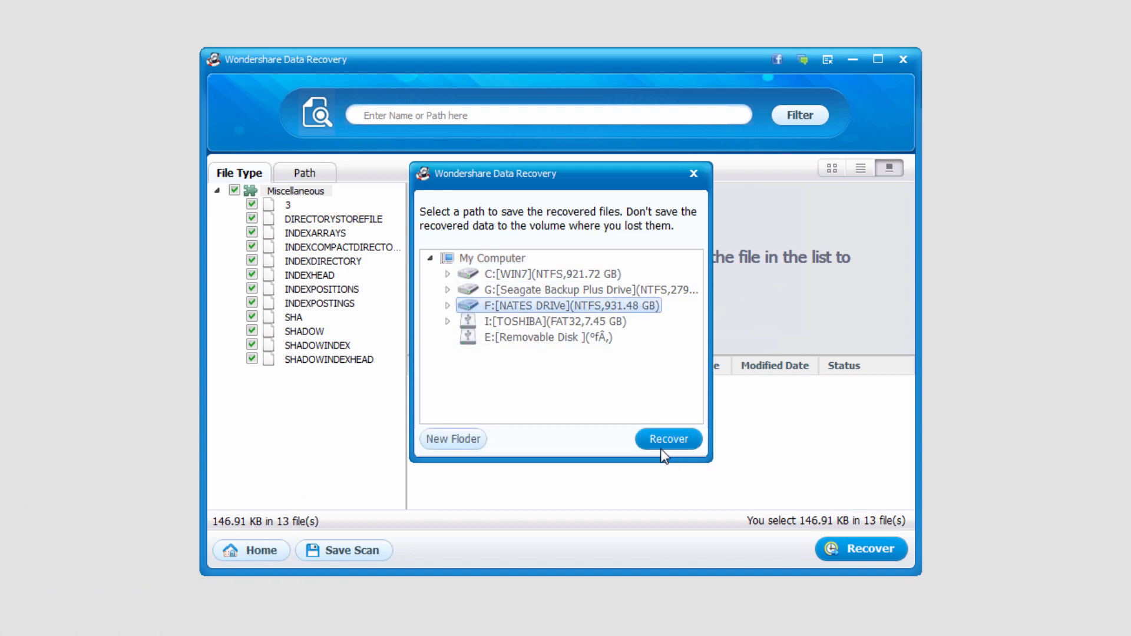
{"action": "left_click", "coordinate": [668, 438]}
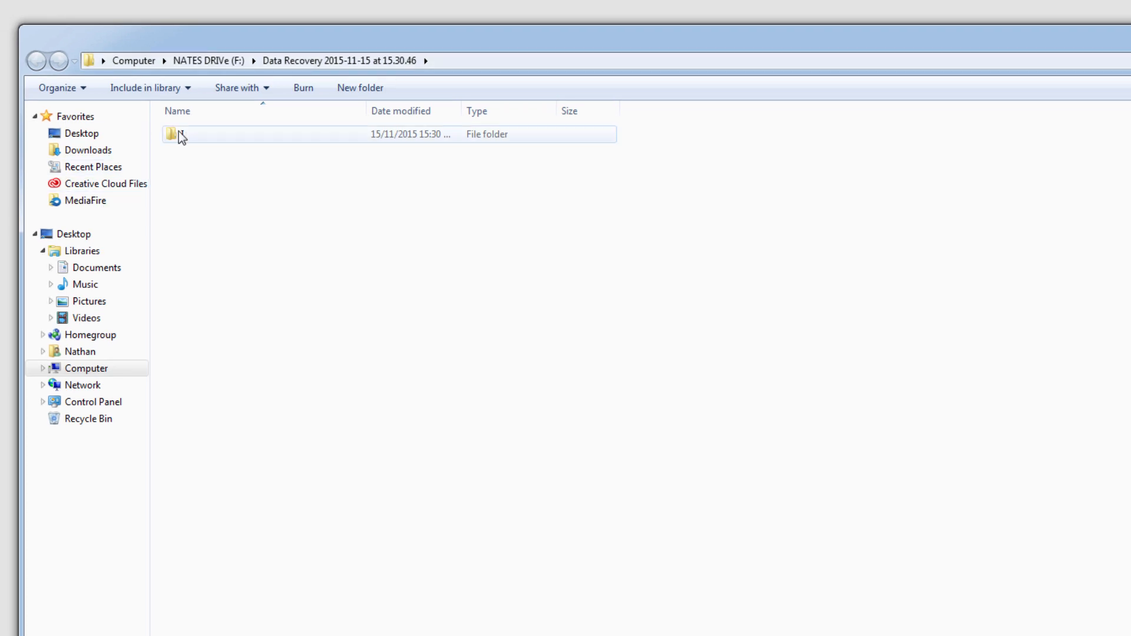
- Open the nested folders in F:\Data Recovery to show the recovered Spotlight index and journal files
{"action": "double_click", "coordinate": [181, 134]}
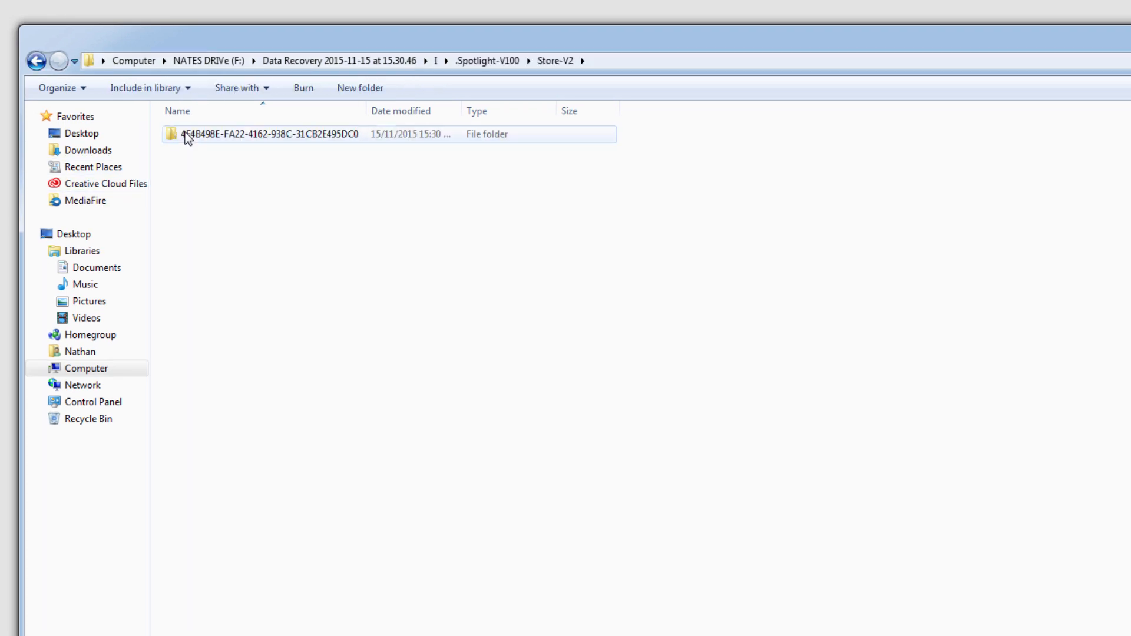
{"action": "double_click", "coordinate": [269, 134]}
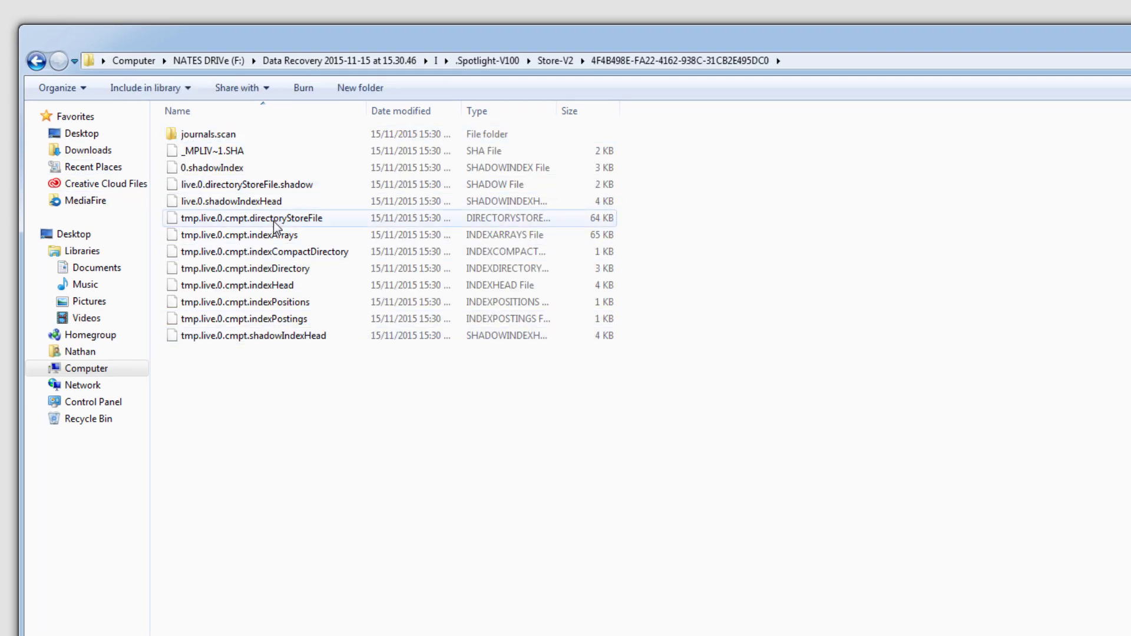
{"action": "mouse_move", "coordinate": [278, 225]}
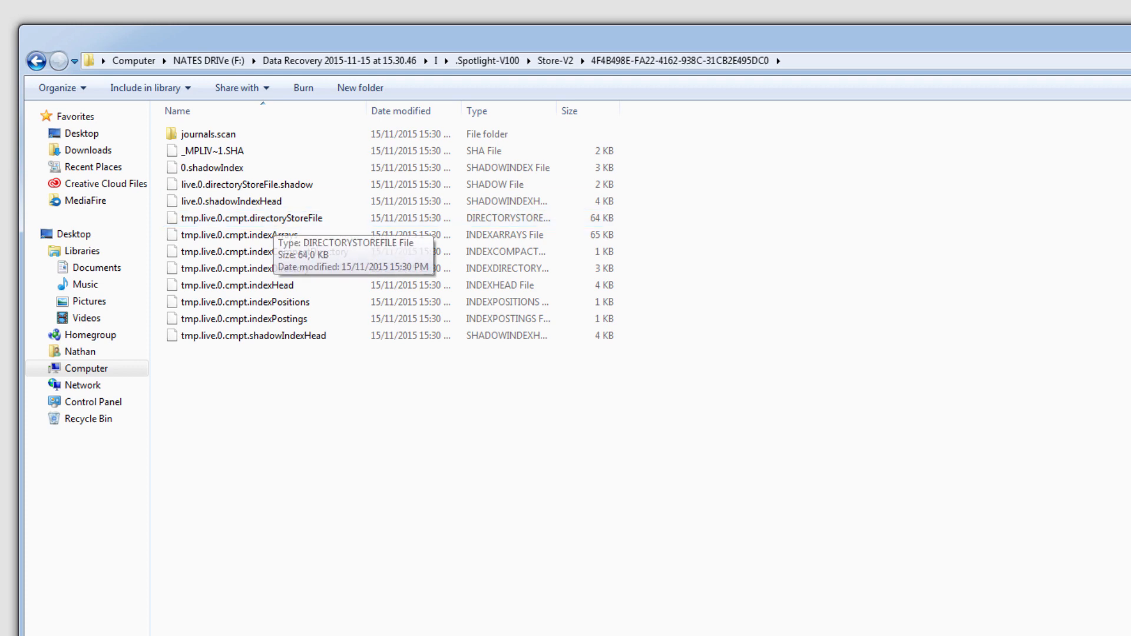